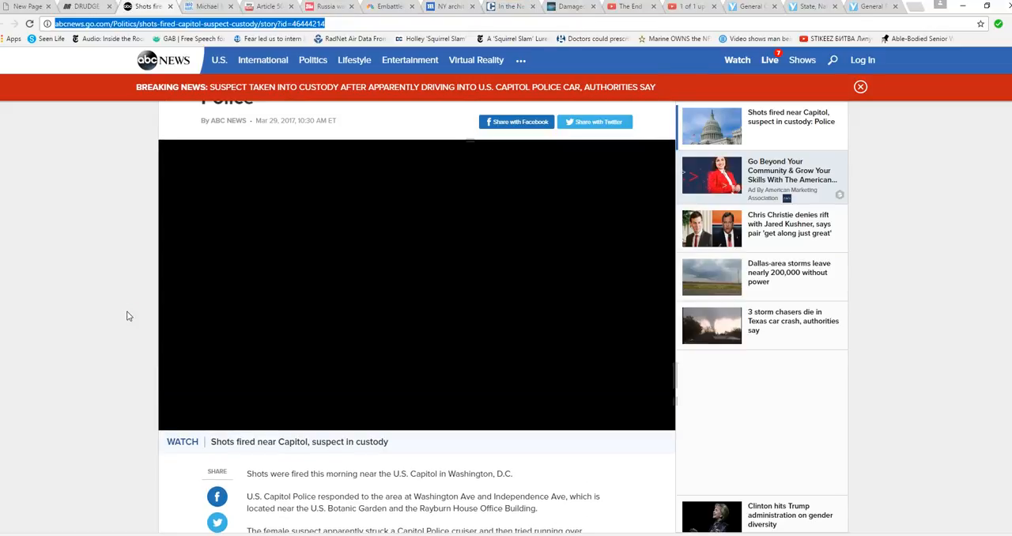
scroll("down", 3)
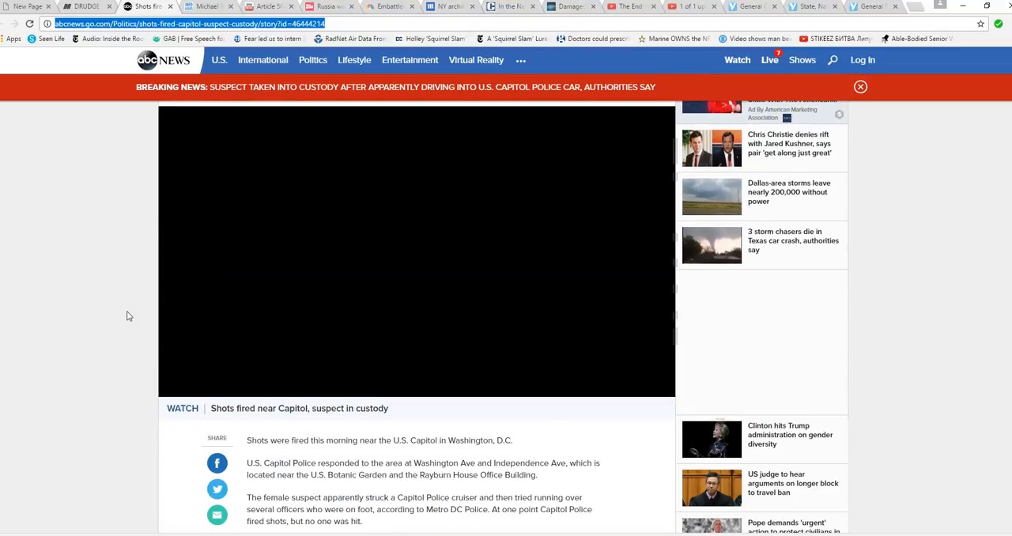
scroll("down", 3)
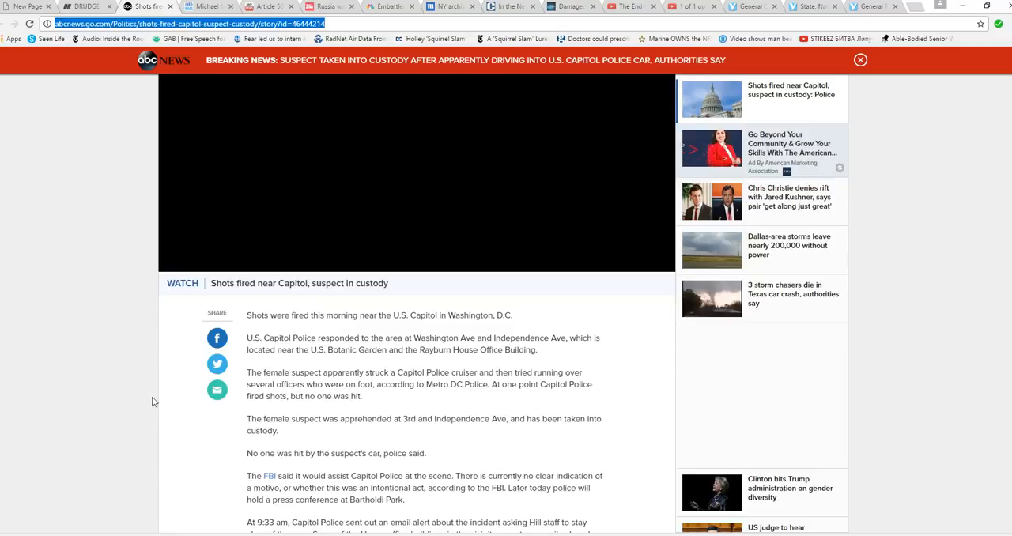
mouse_move(160, 364)
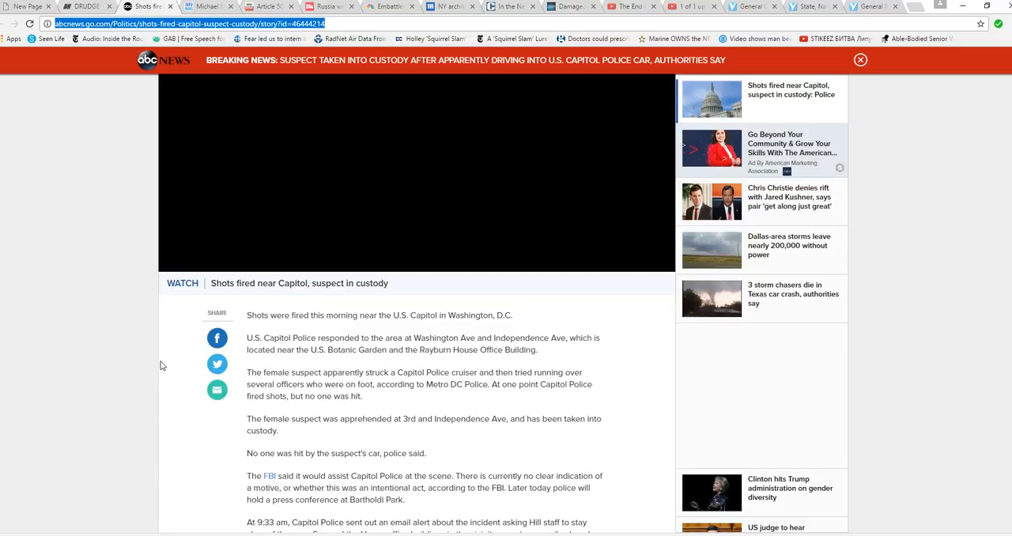
mouse_move(177, 362)
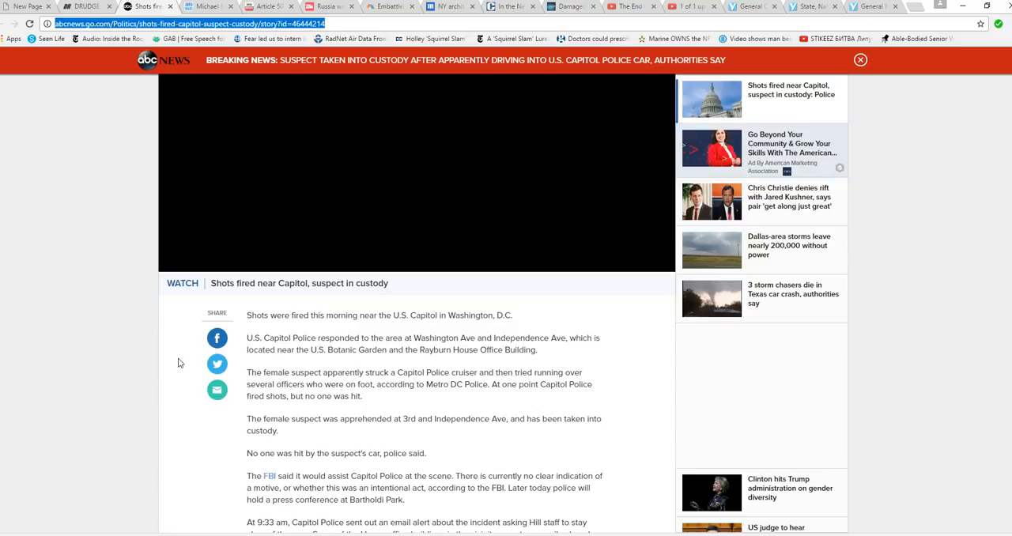
mouse_move(146, 370)
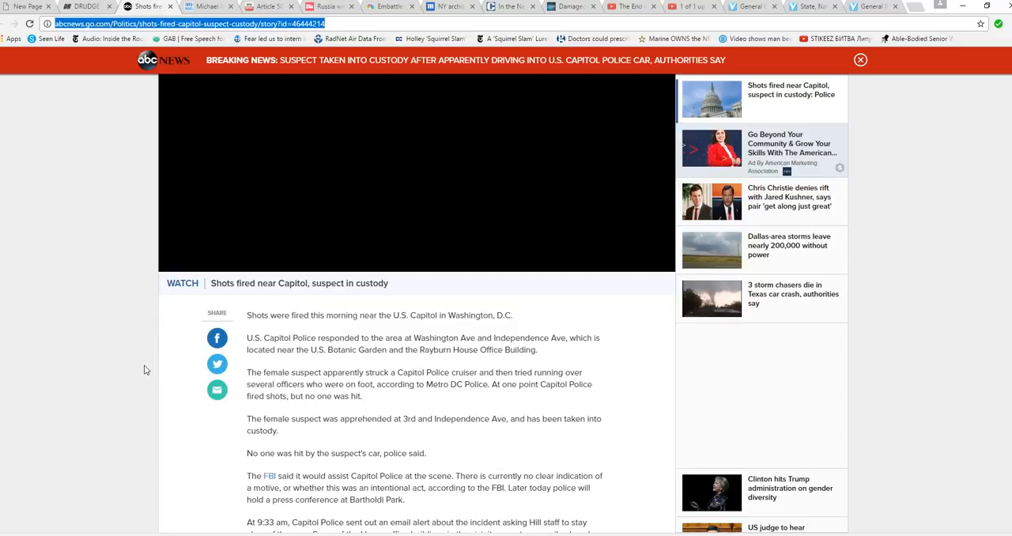
mouse_move(354, 457)
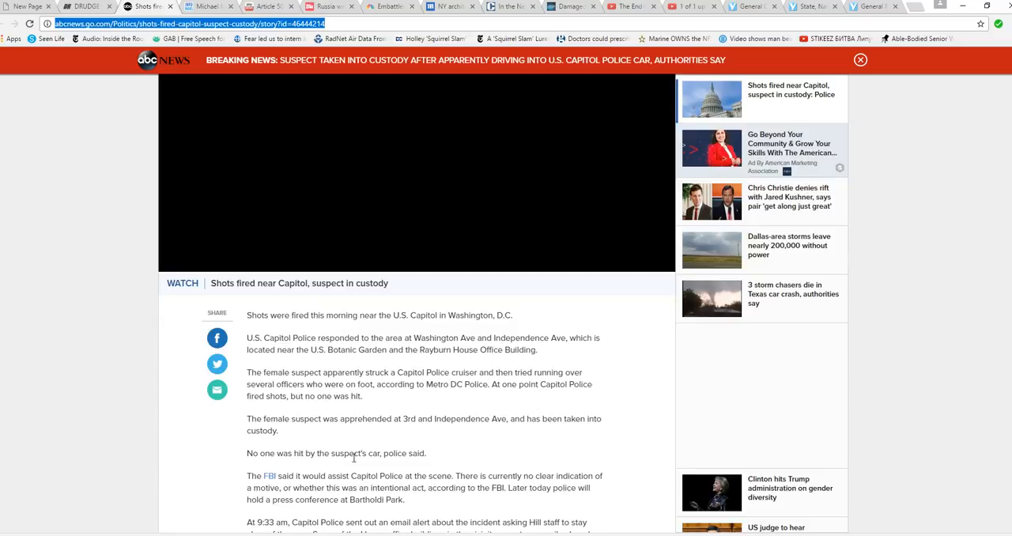
mouse_move(582, 357)
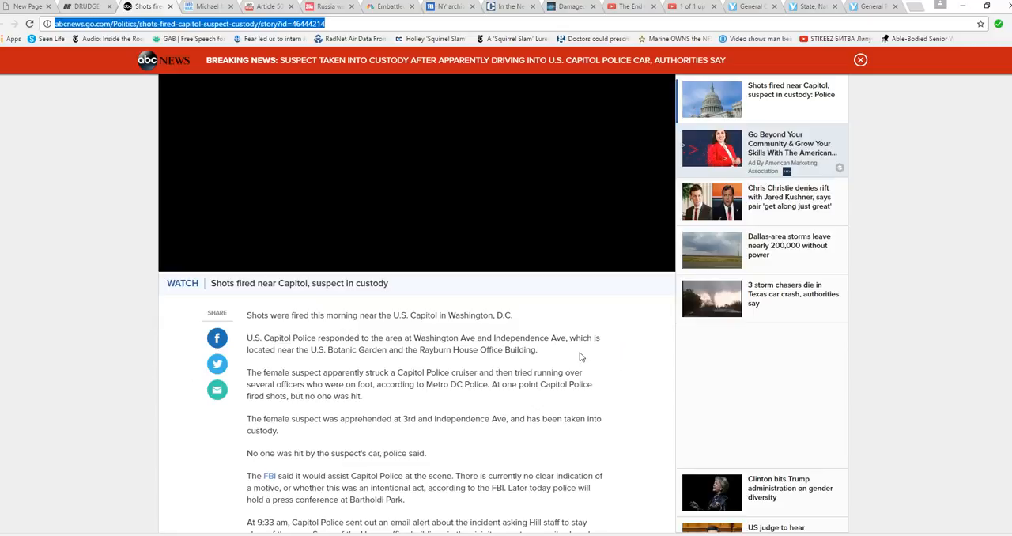
mouse_move(604, 367)
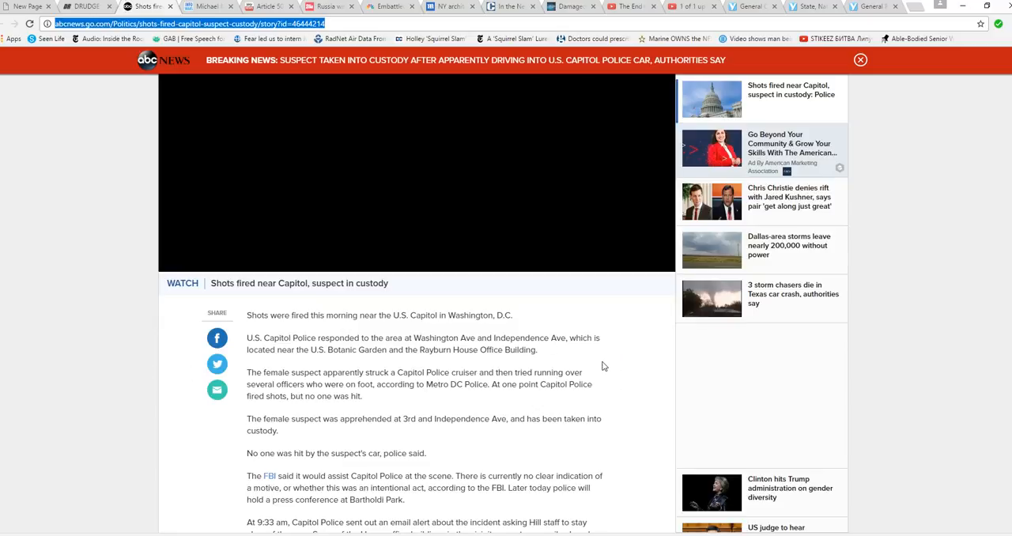
mouse_move(572, 370)
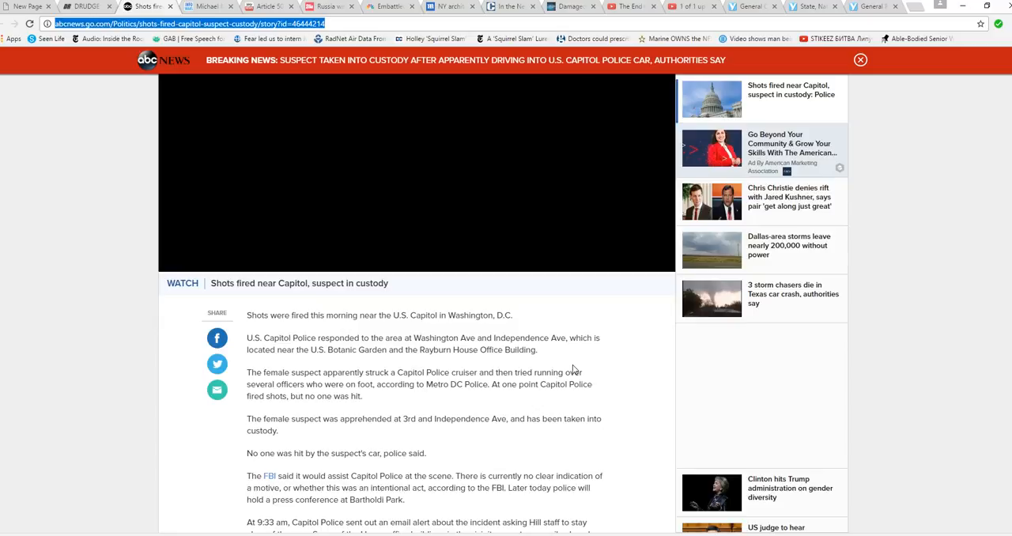
mouse_move(584, 357)
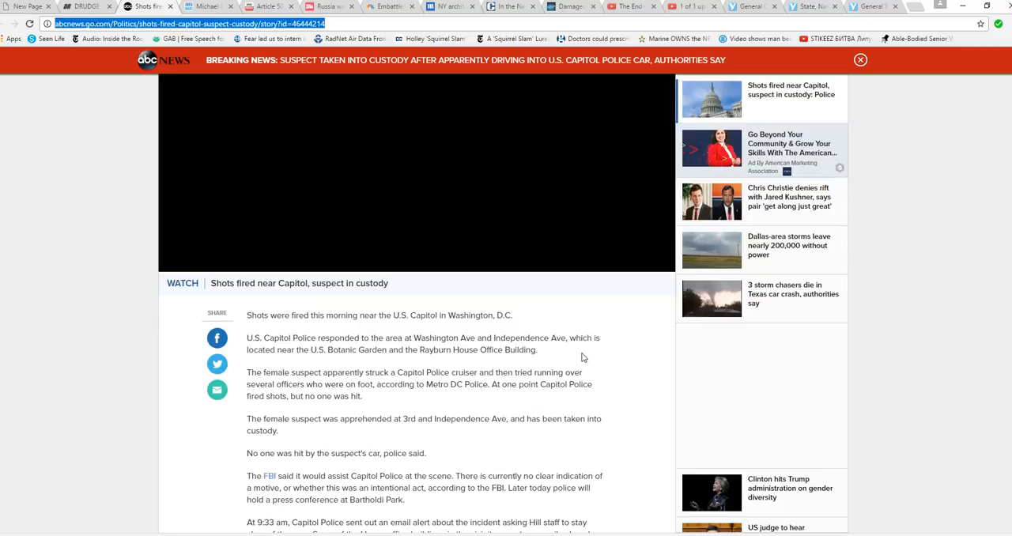
mouse_move(608, 360)
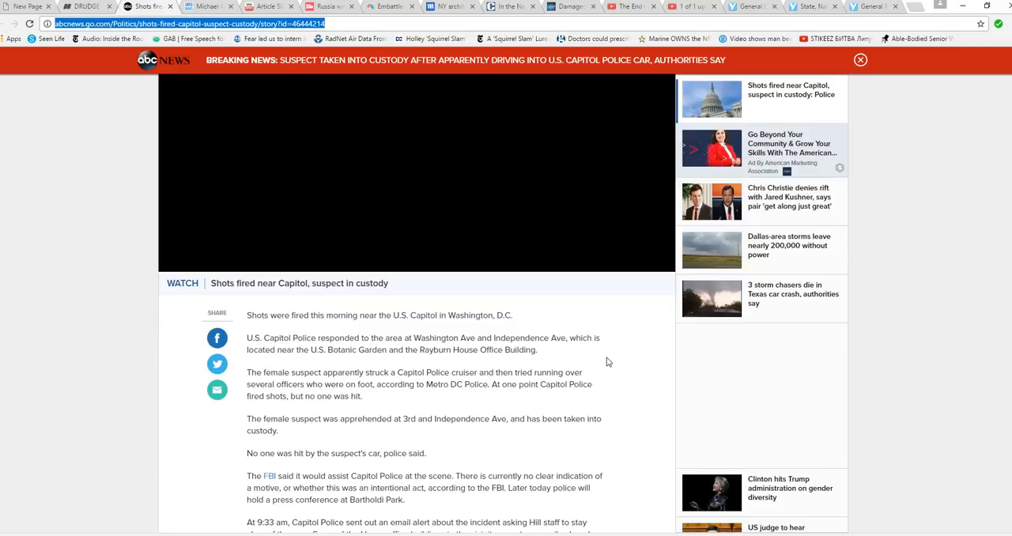
mouse_move(616, 362)
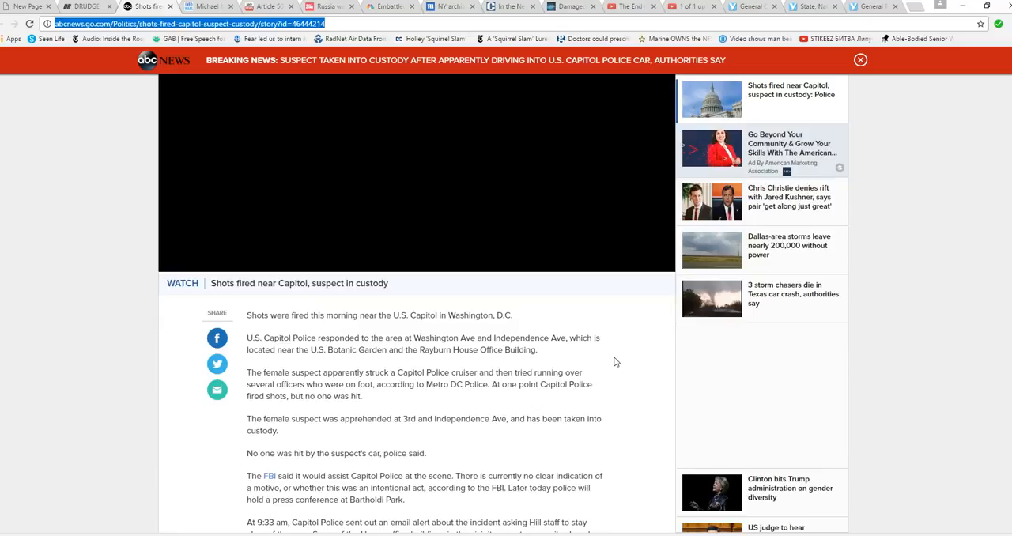
scroll("down", 3)
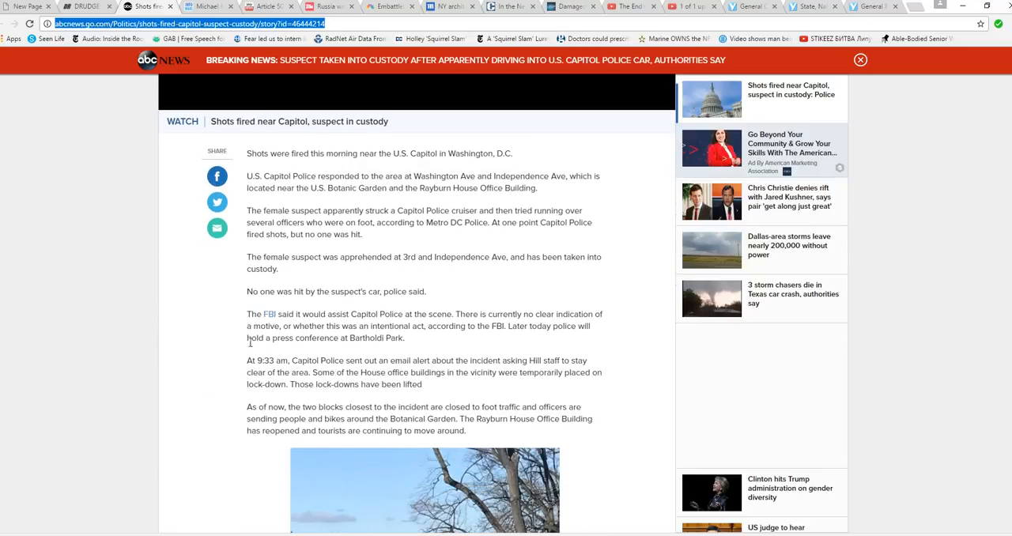
mouse_move(221, 313)
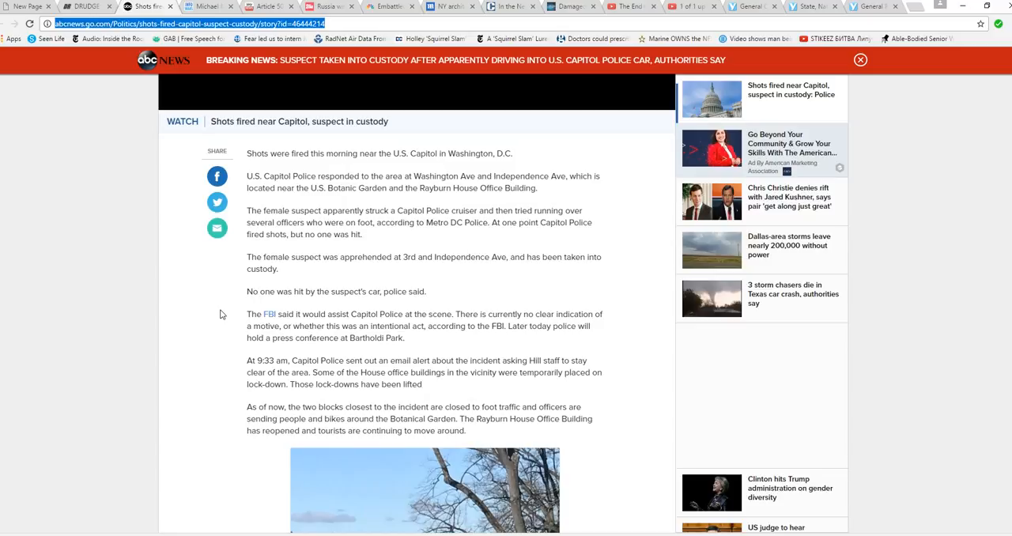
mouse_move(199, 332)
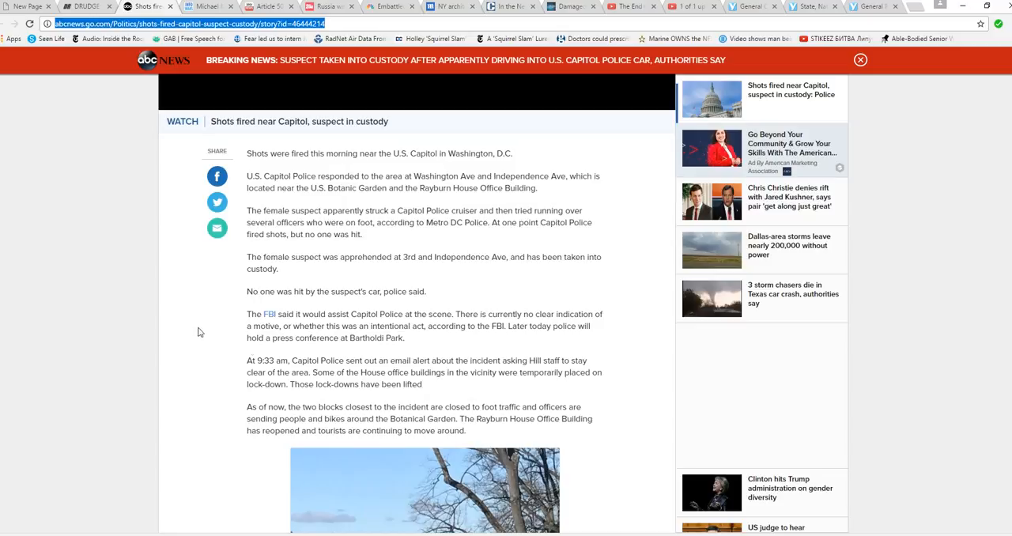
mouse_move(222, 329)
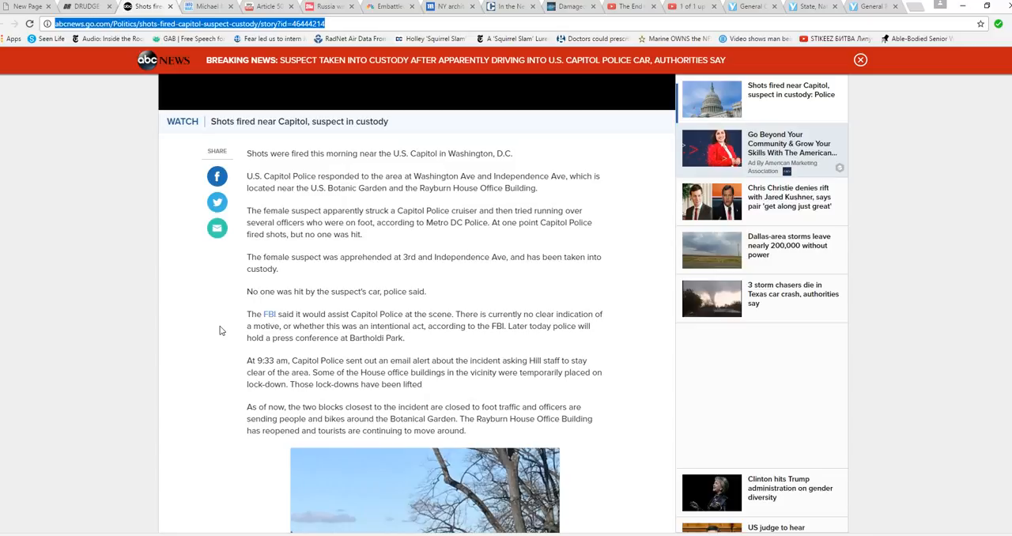
mouse_move(365, 387)
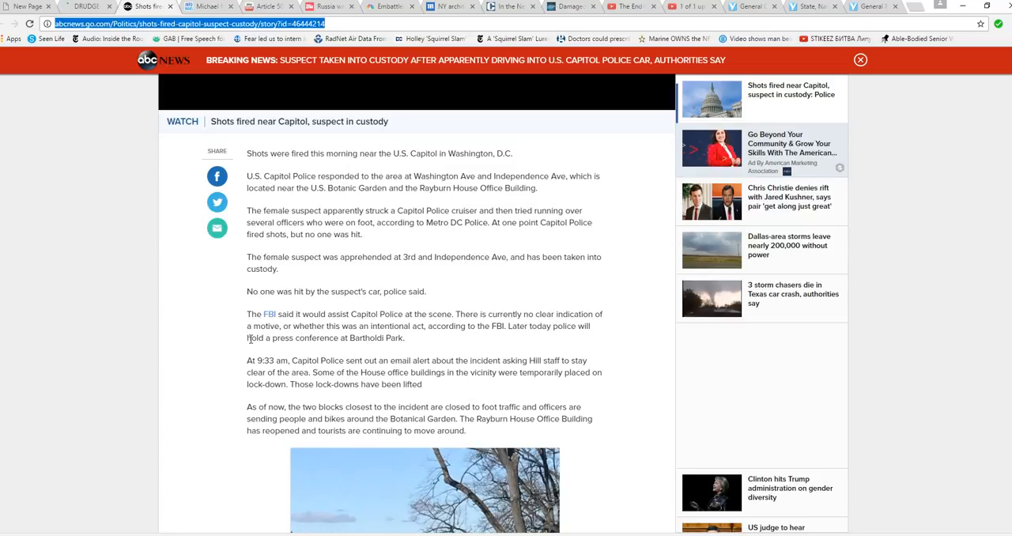
mouse_move(229, 347)
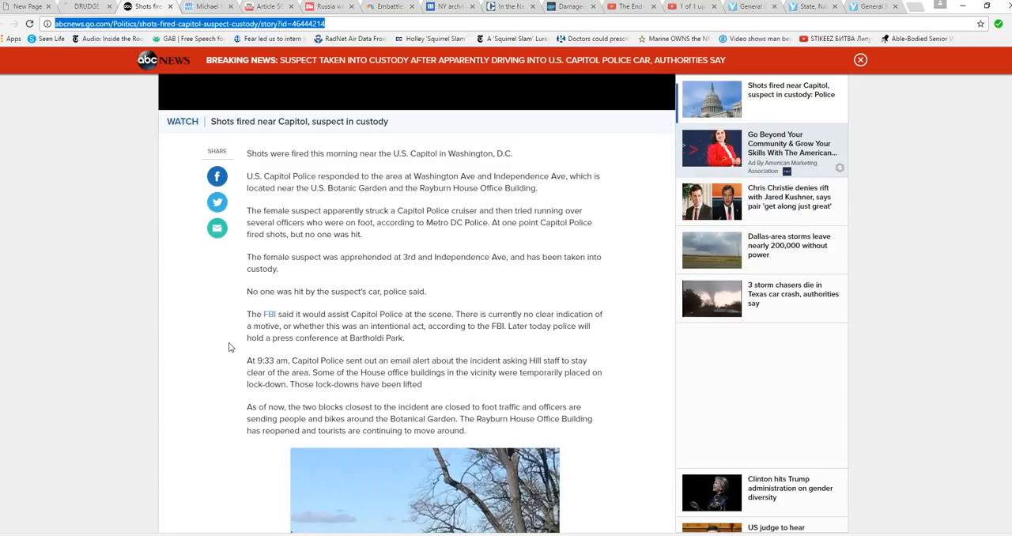
mouse_move(222, 310)
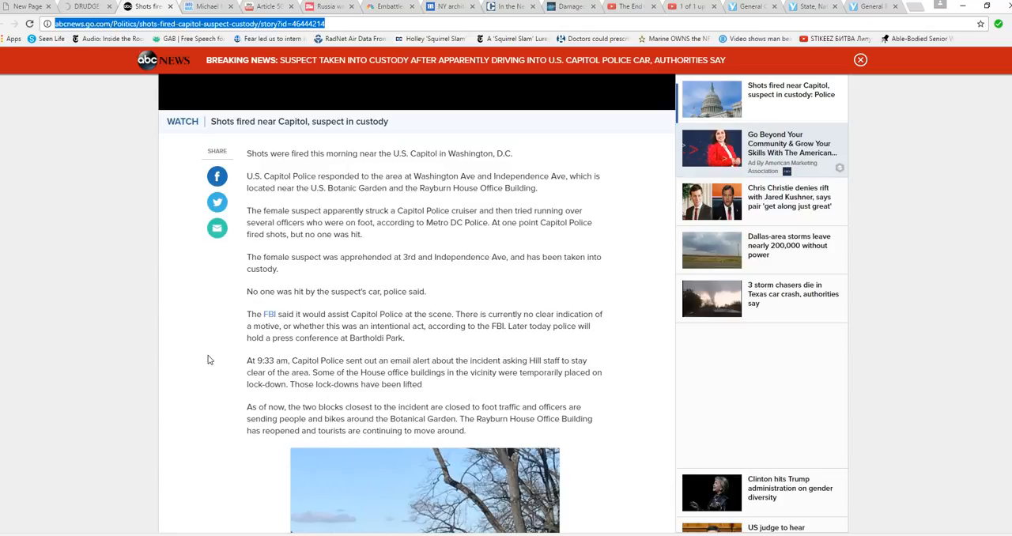
mouse_move(229, 382)
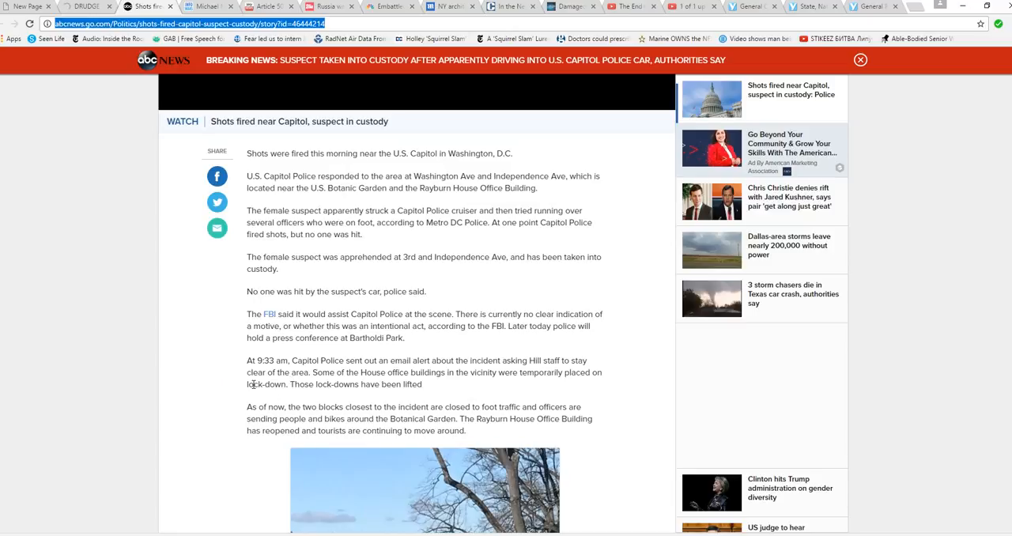
mouse_move(270, 397)
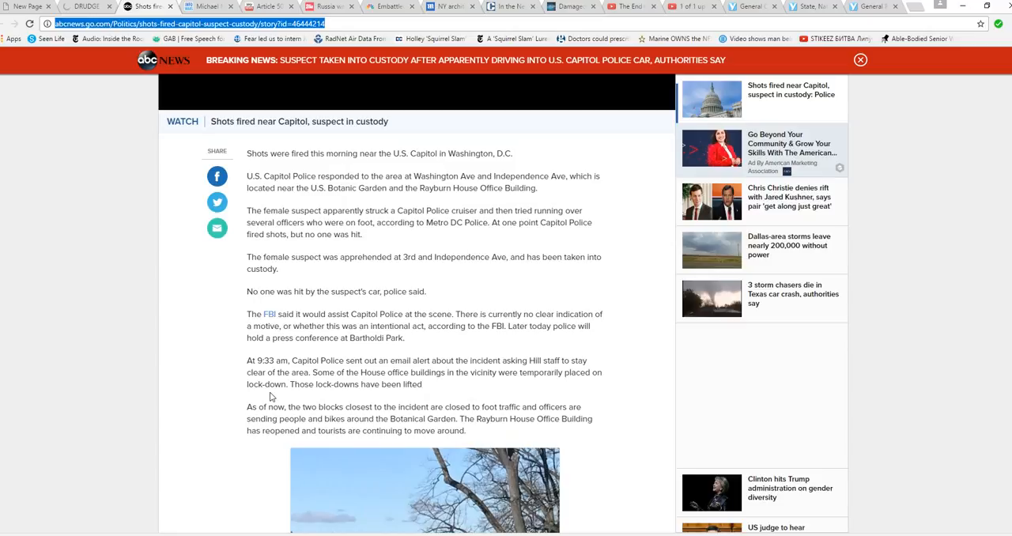
mouse_move(278, 333)
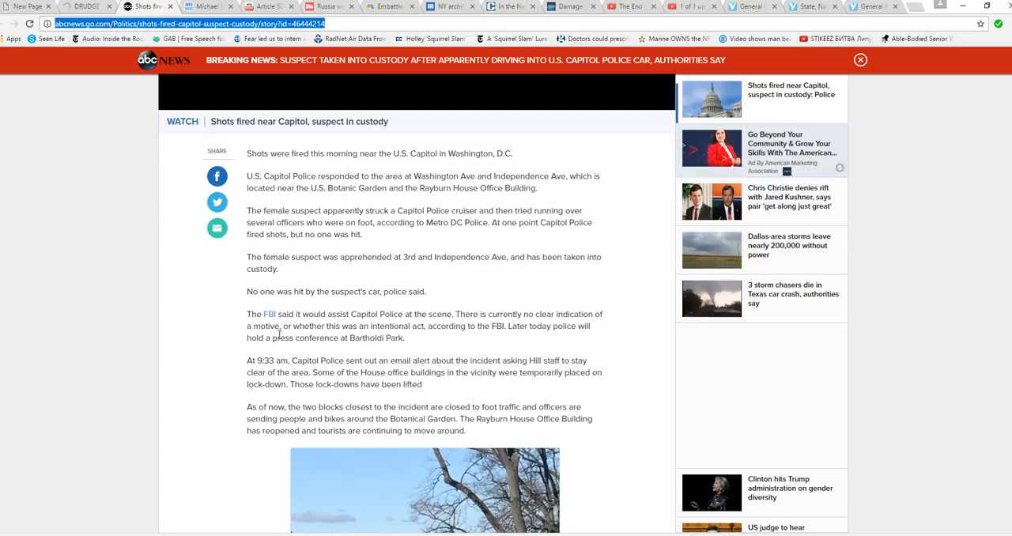
mouse_move(269, 380)
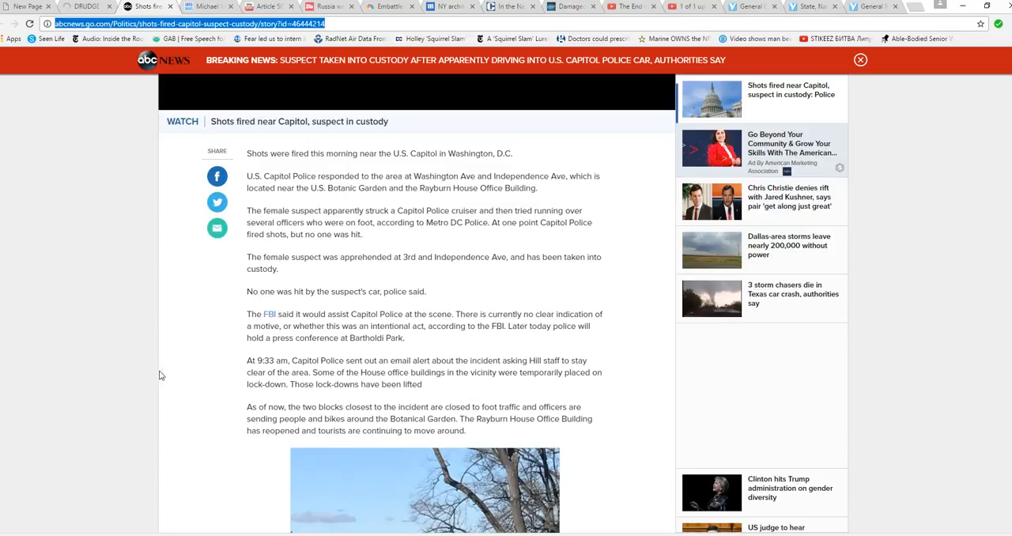
mouse_move(246, 396)
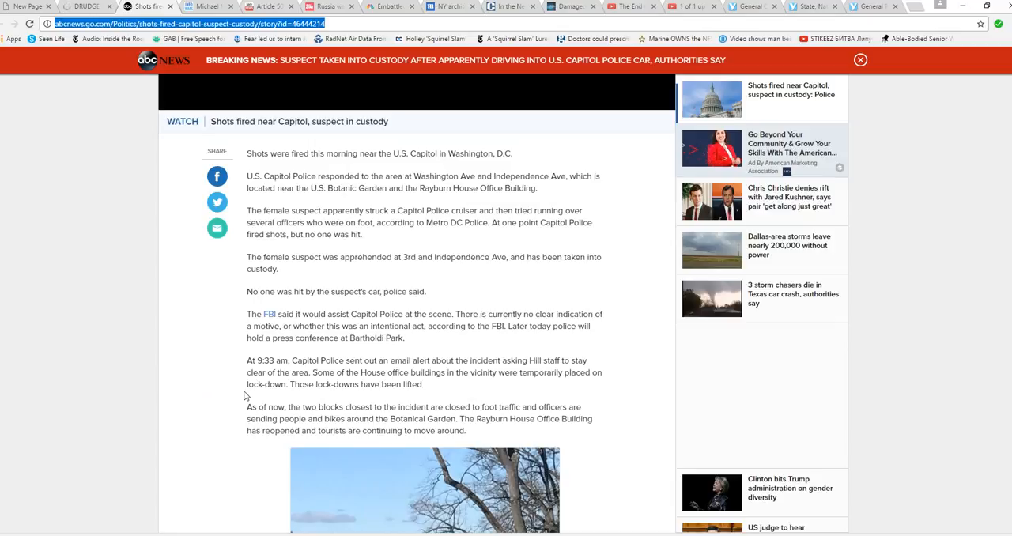
scroll("down", 3)
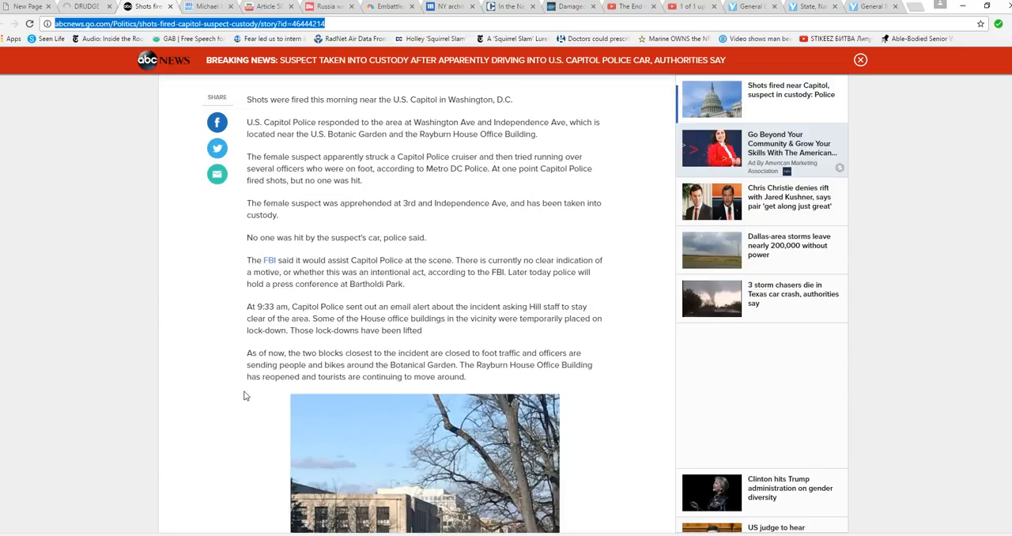
scroll("down", 3)
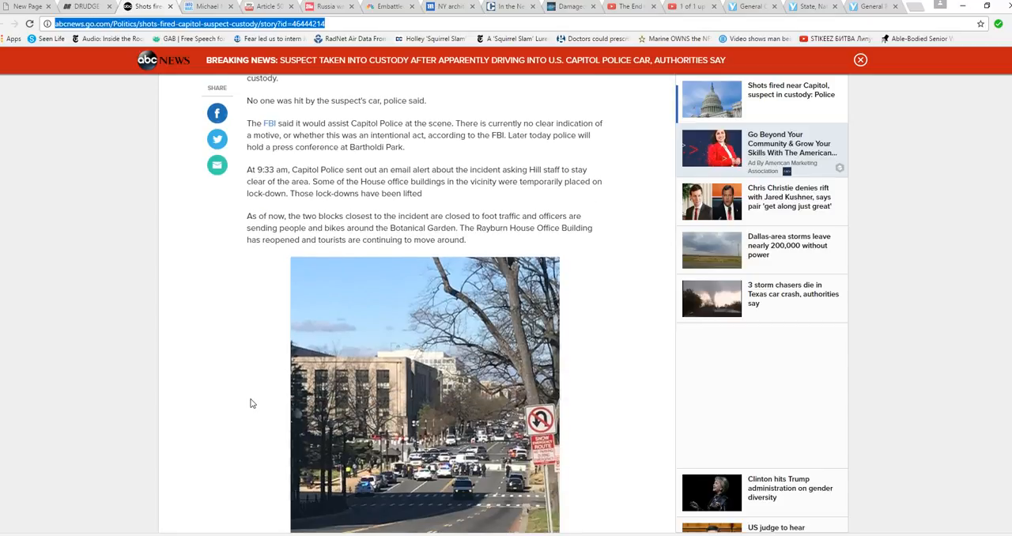
scroll("down", 3)
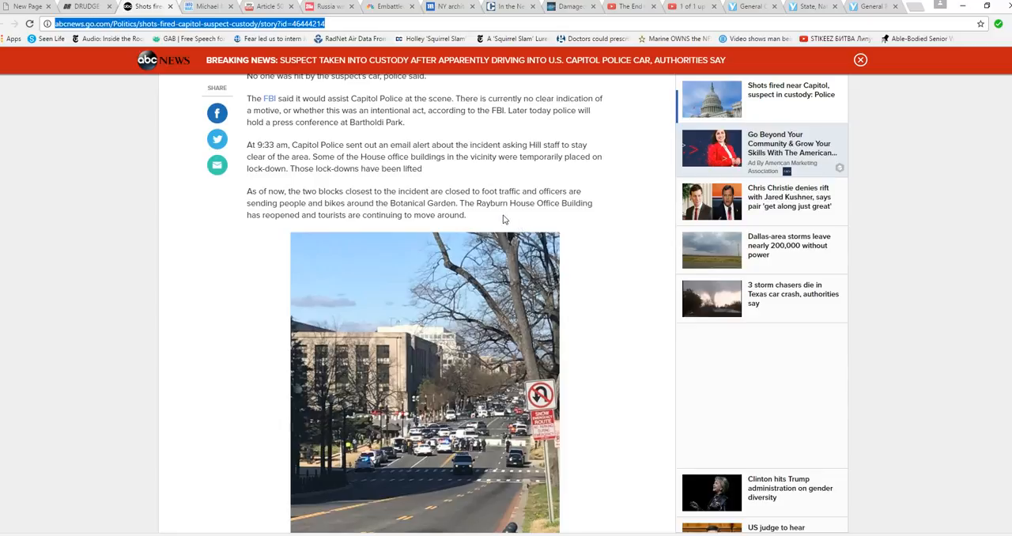
mouse_move(506, 225)
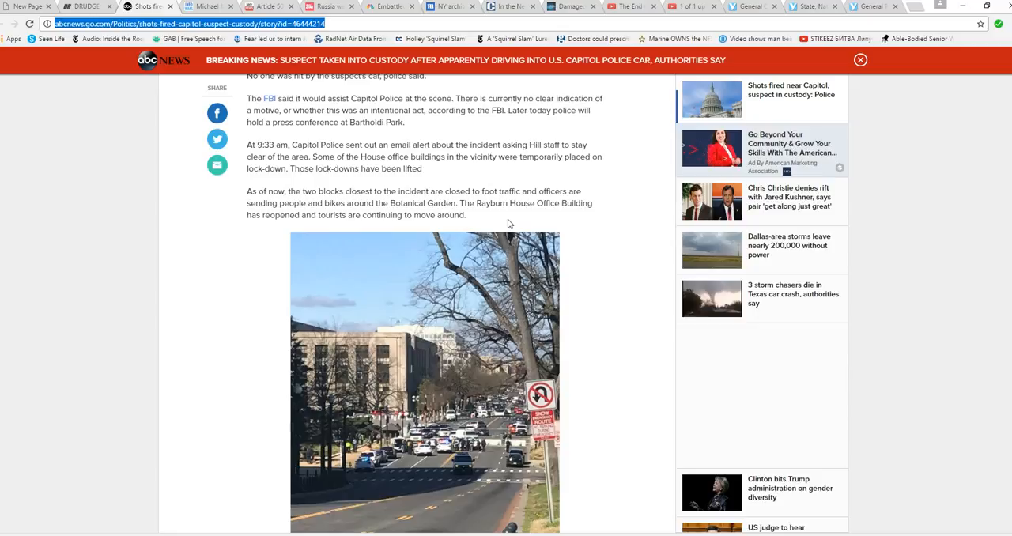
mouse_move(511, 224)
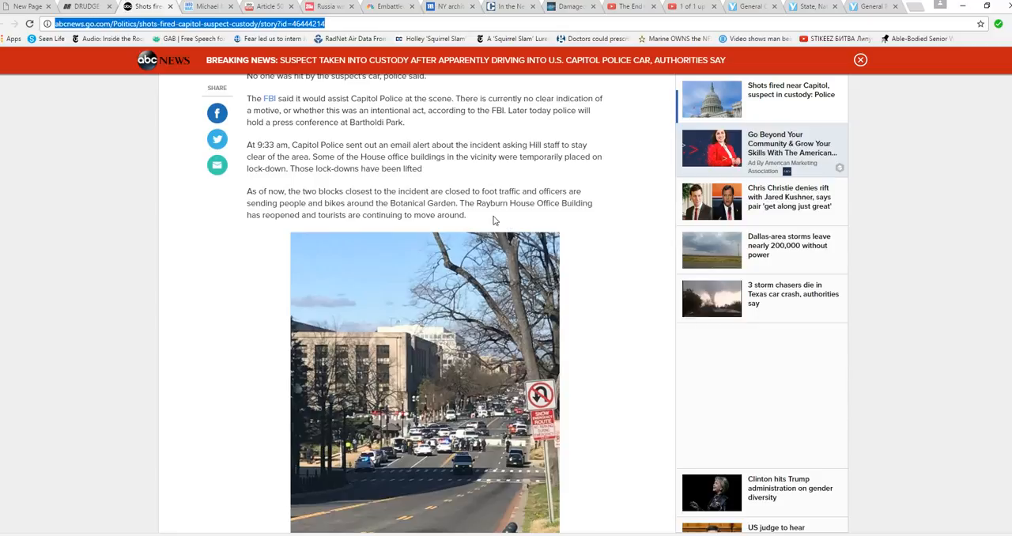
mouse_move(218, 230)
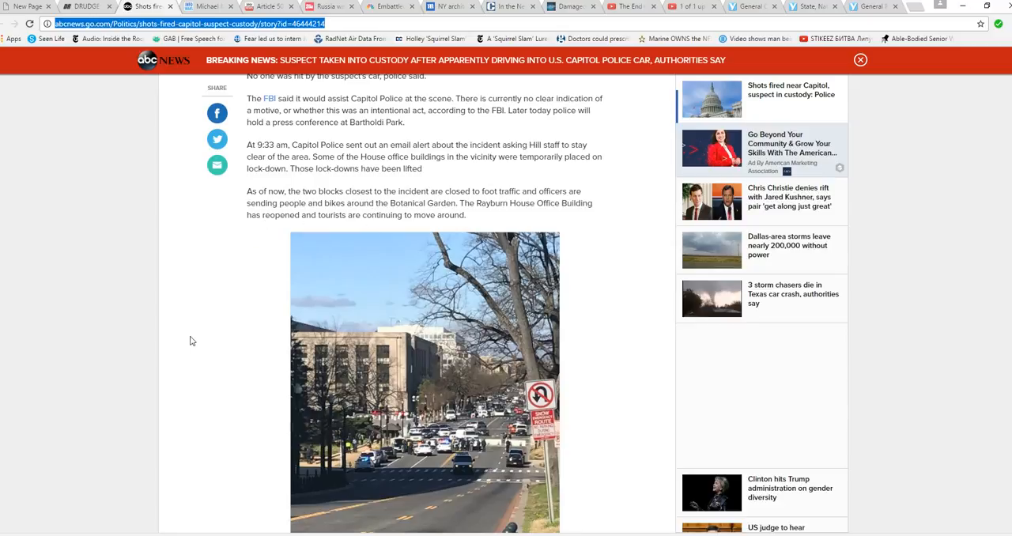
mouse_move(183, 324)
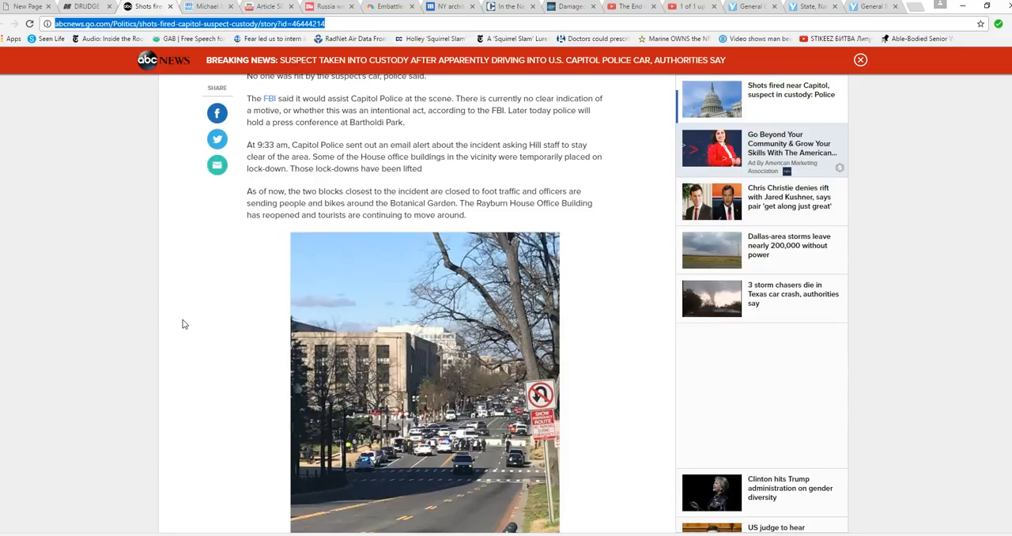
mouse_move(639, 420)
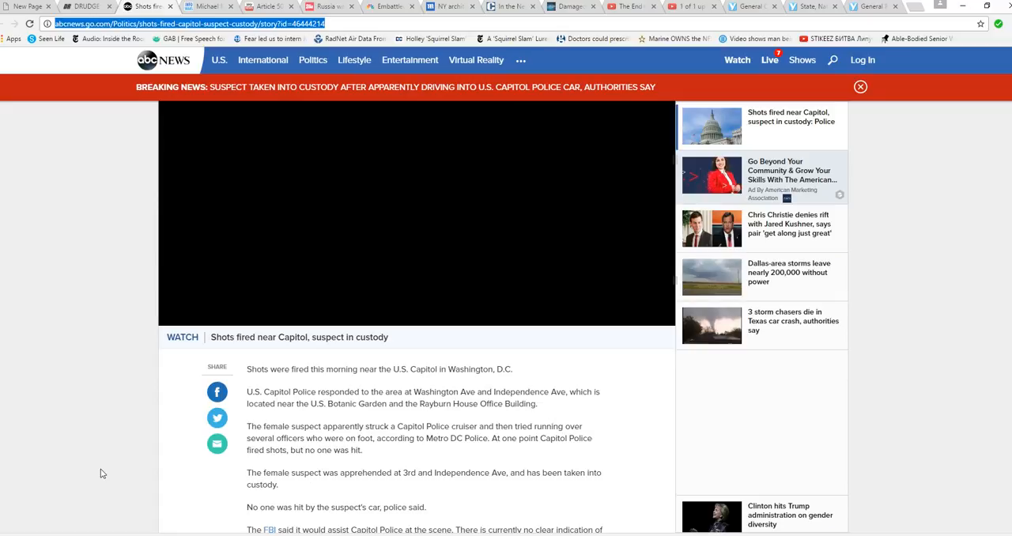
scroll("down", 3)
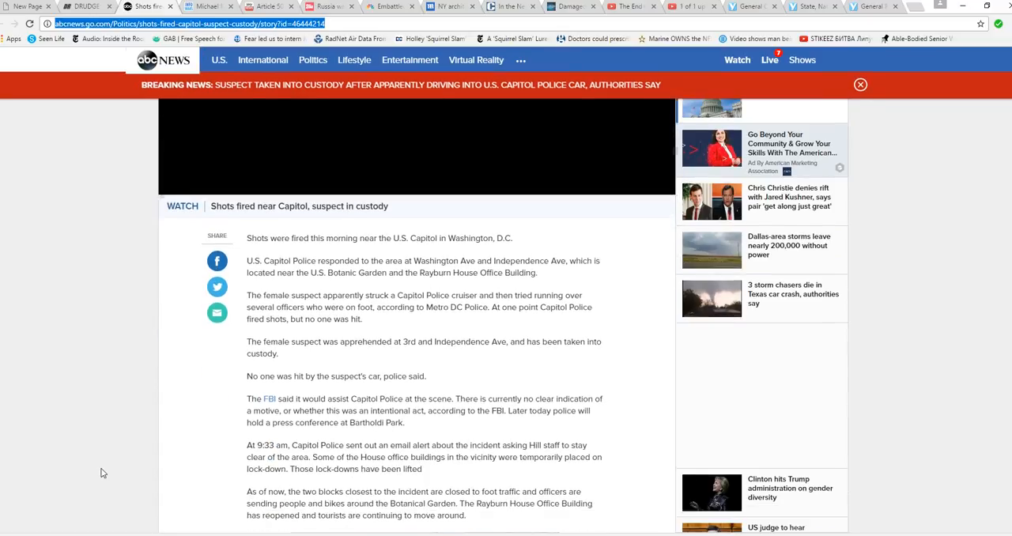
scroll("down", 3)
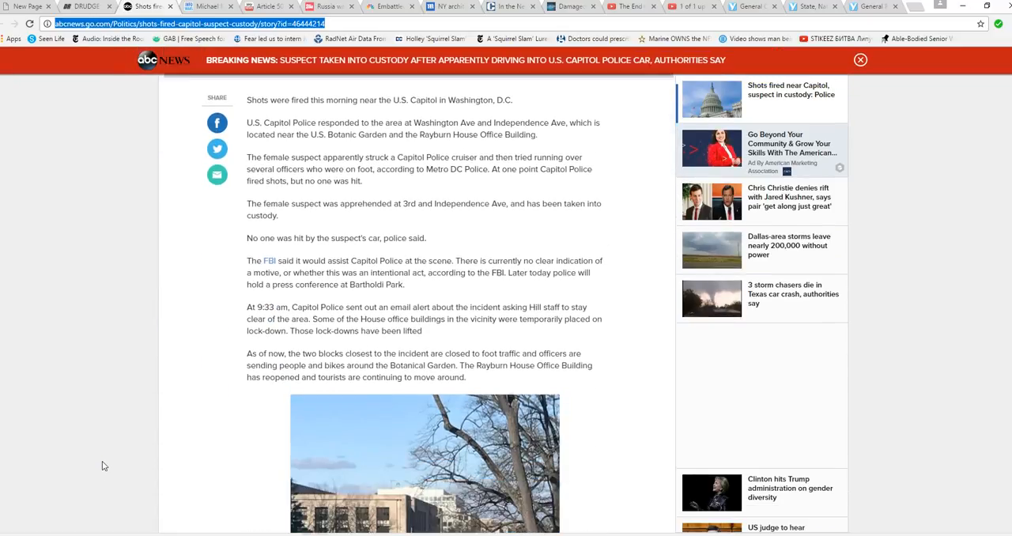
scroll("down", 3)
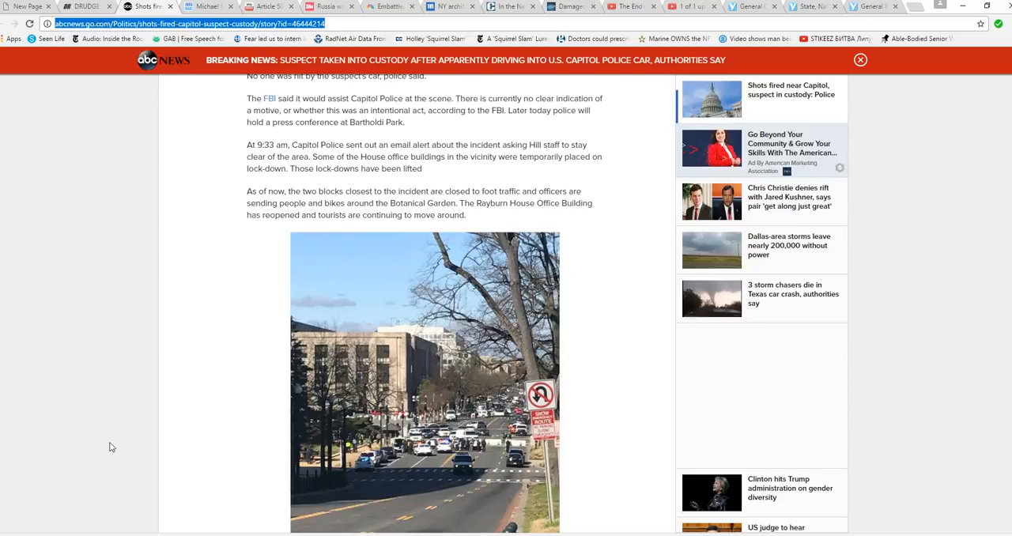
mouse_move(162, 399)
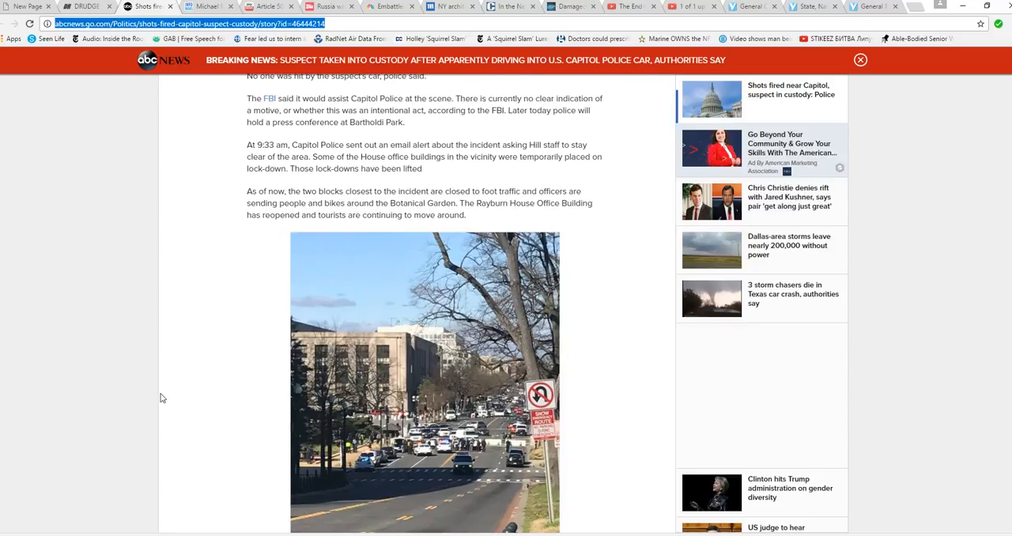
mouse_move(144, 369)
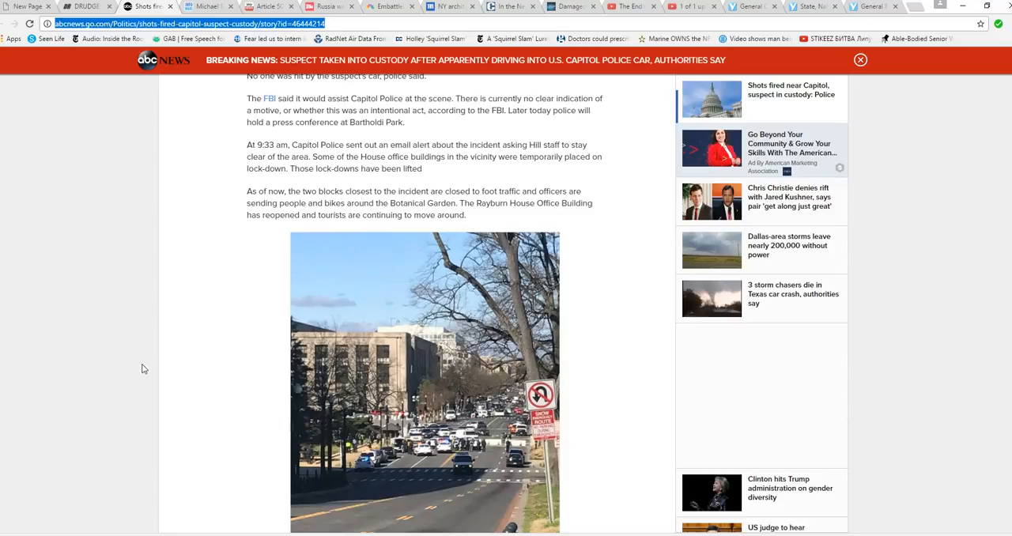
mouse_move(193, 376)
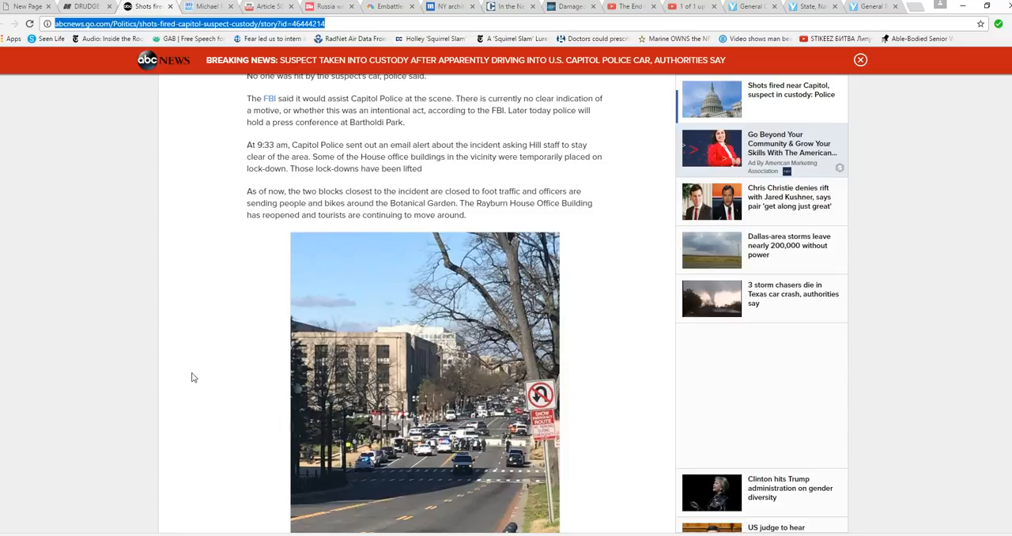
mouse_move(211, 392)
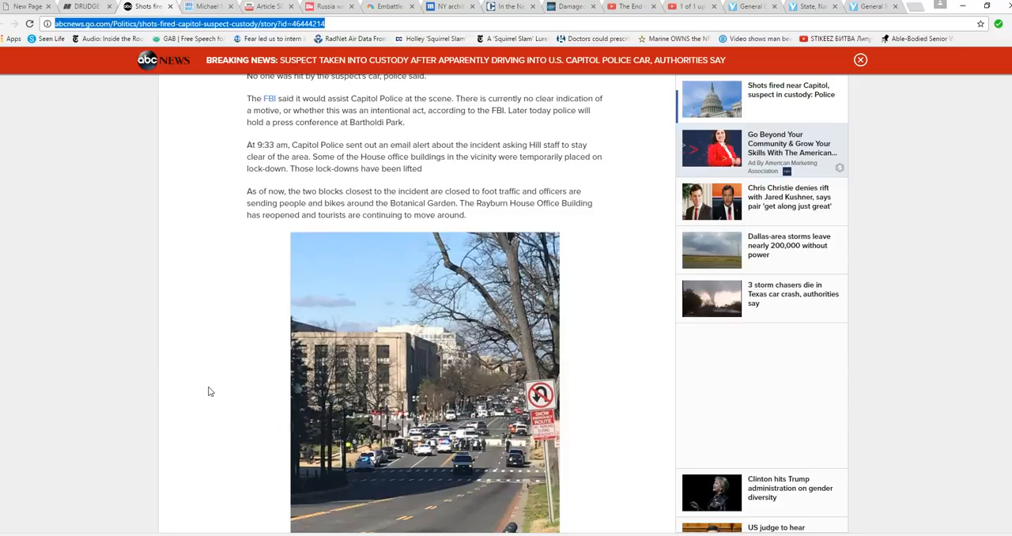